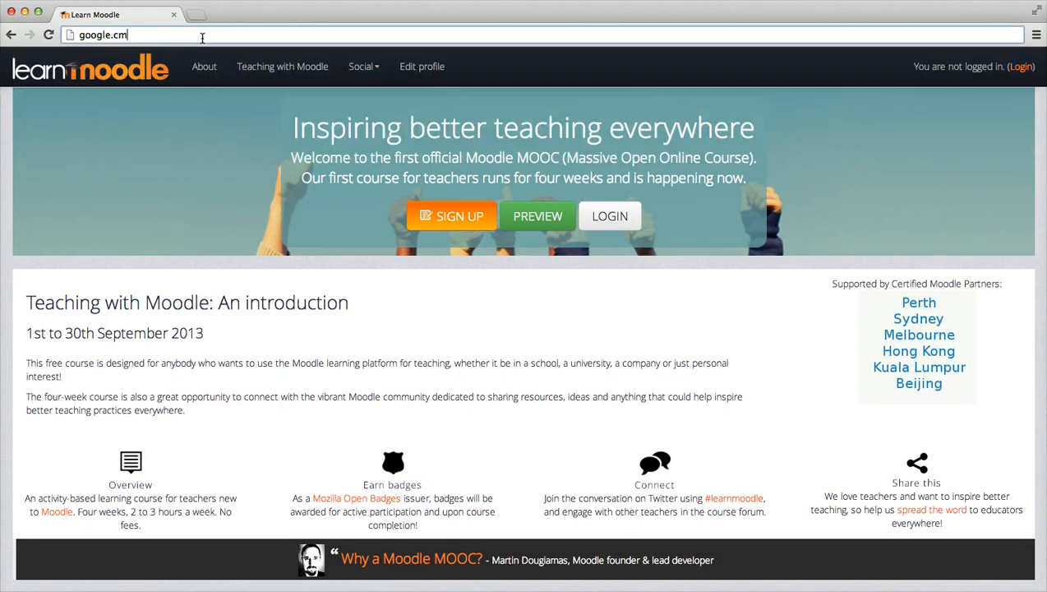
# Load the Google home page from the address bar.
pyautogui.write('gmail.com')
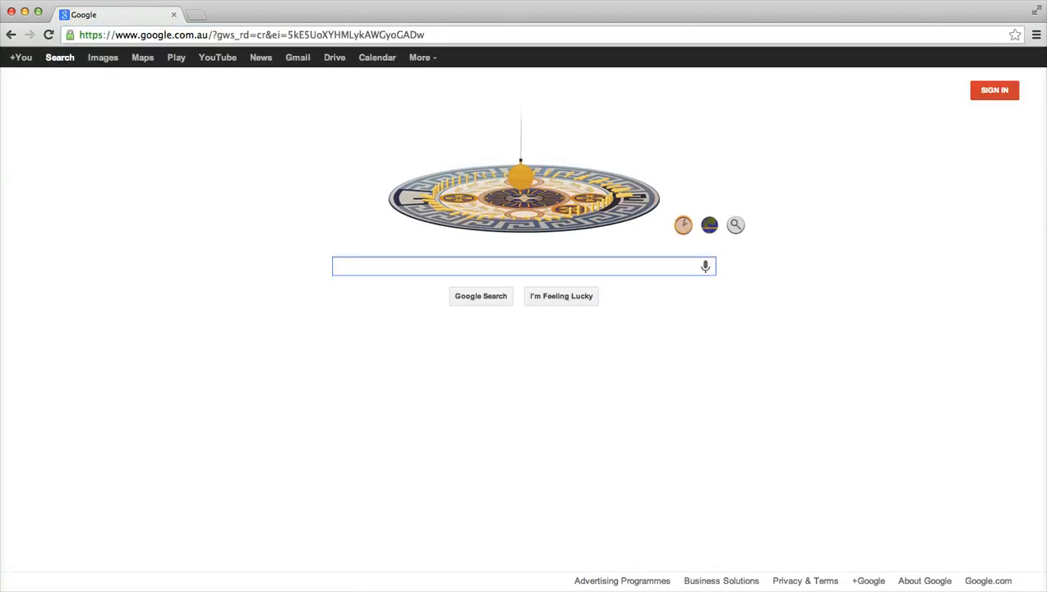
pyautogui.click(994, 89)
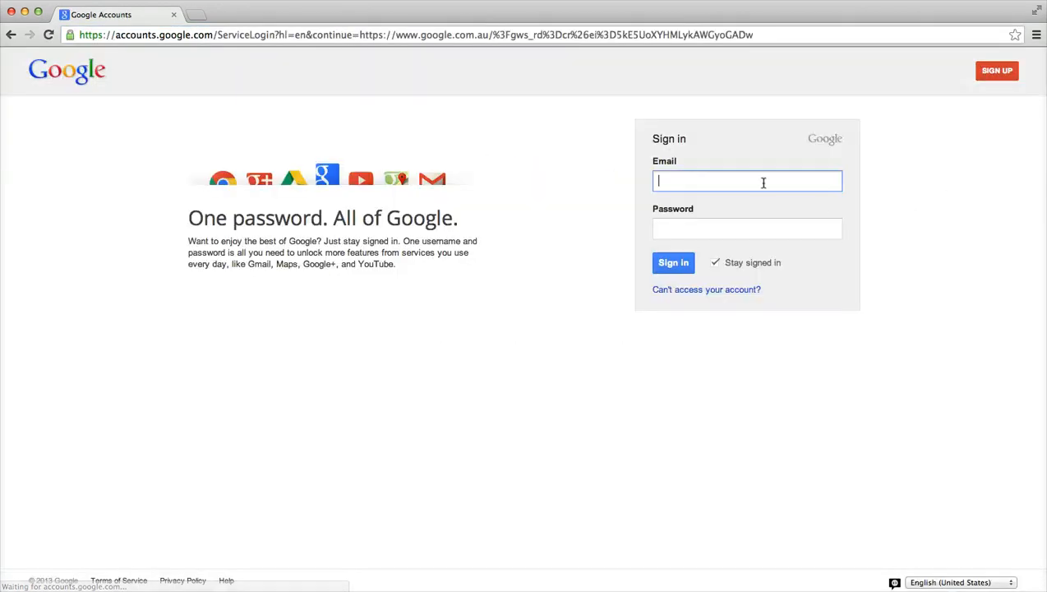
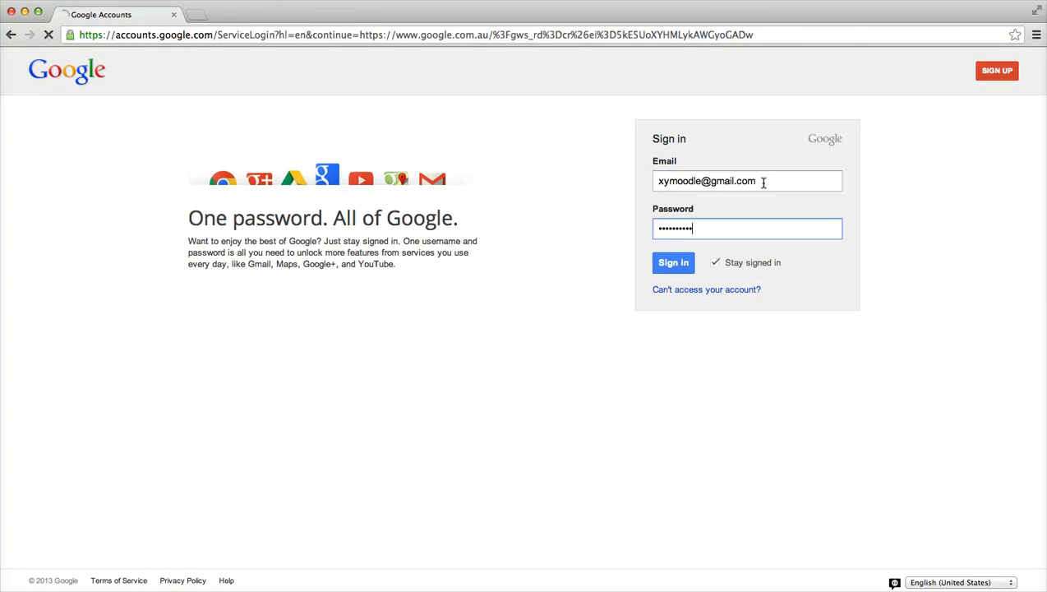
pyautogui.click(674, 263)
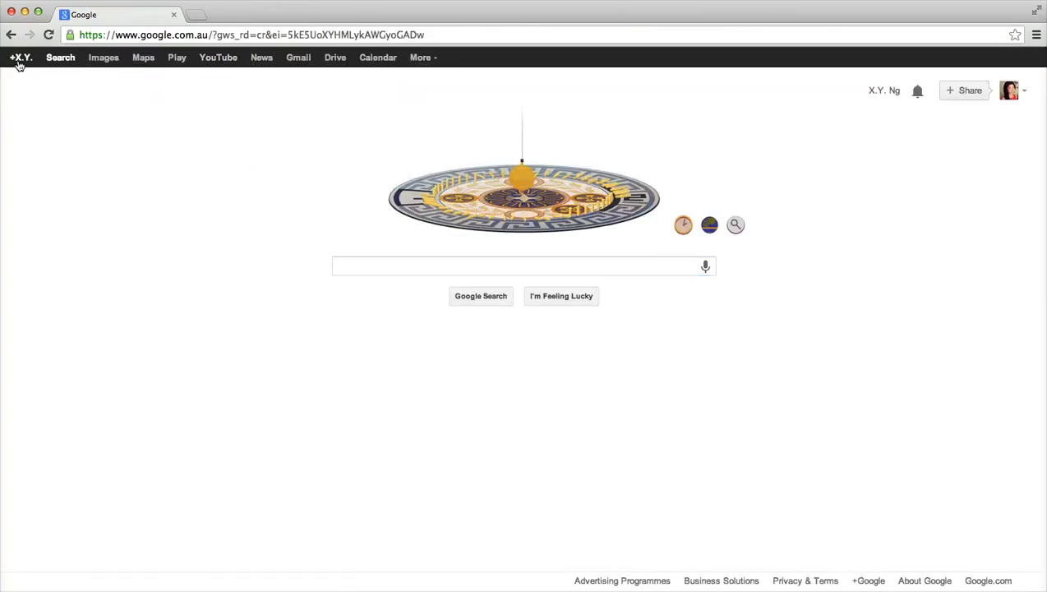
# Go to the Google+ home stream showing posts from Moodle and others.
pyautogui.click(21, 56)
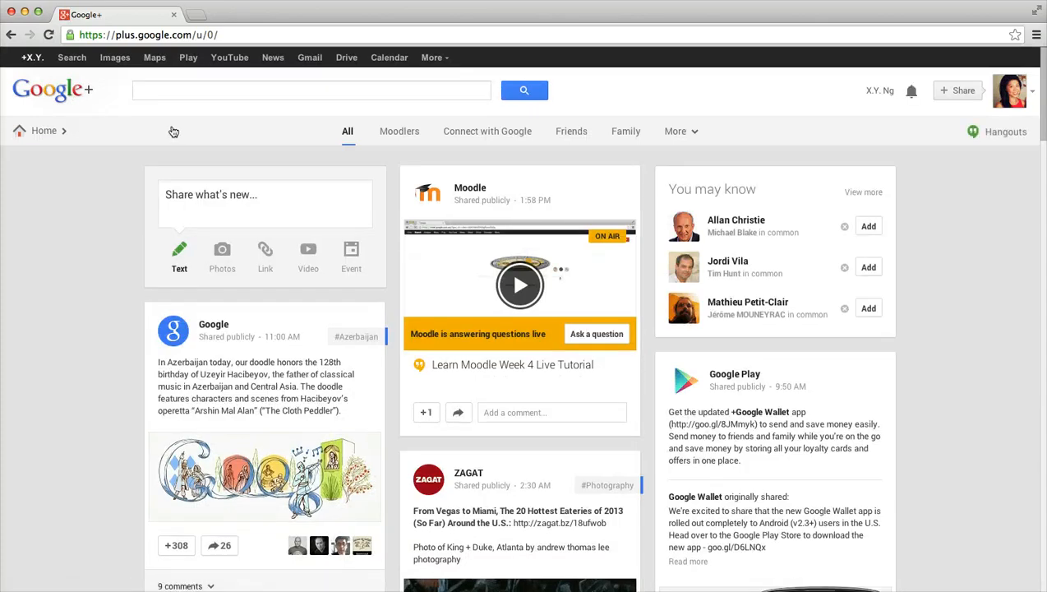
pyautogui.moveTo(655, 313)
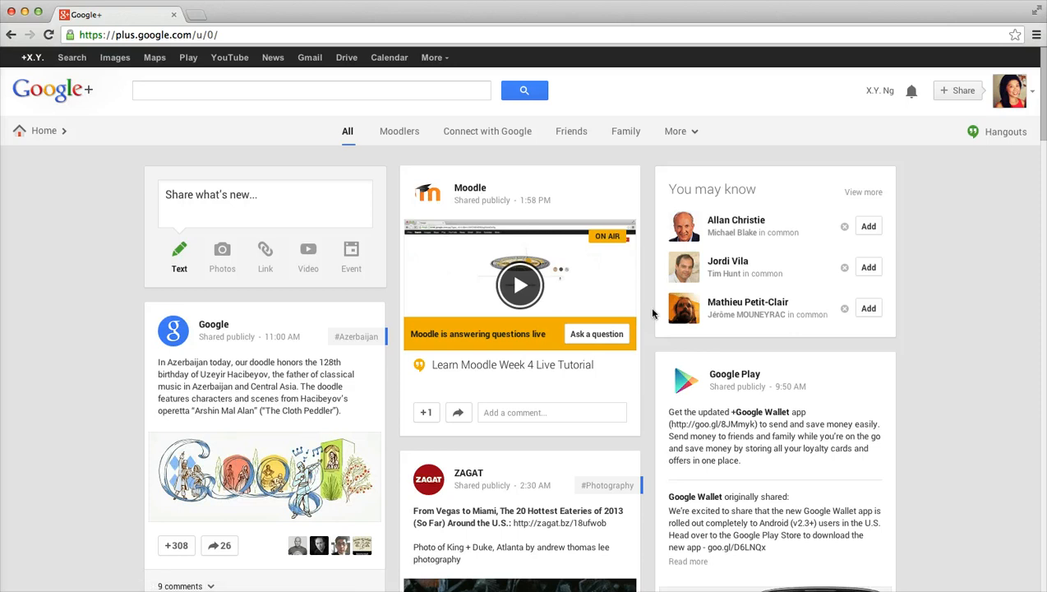
pyautogui.moveTo(573, 440)
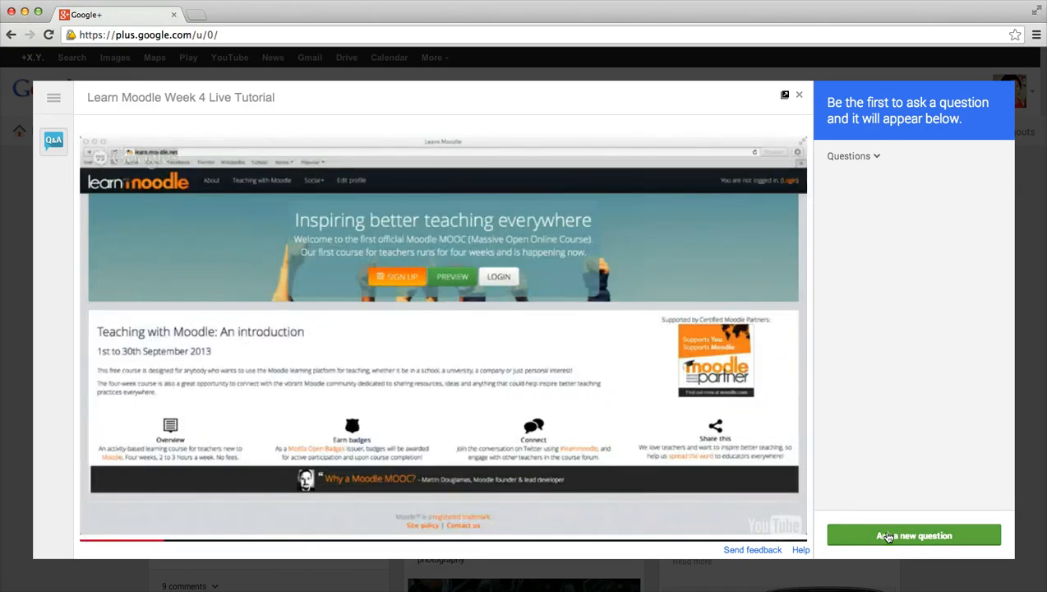
# Start a new question in the Learn Moodle Week 4 tutorial's Q&A panel.
pyautogui.click(914, 536)
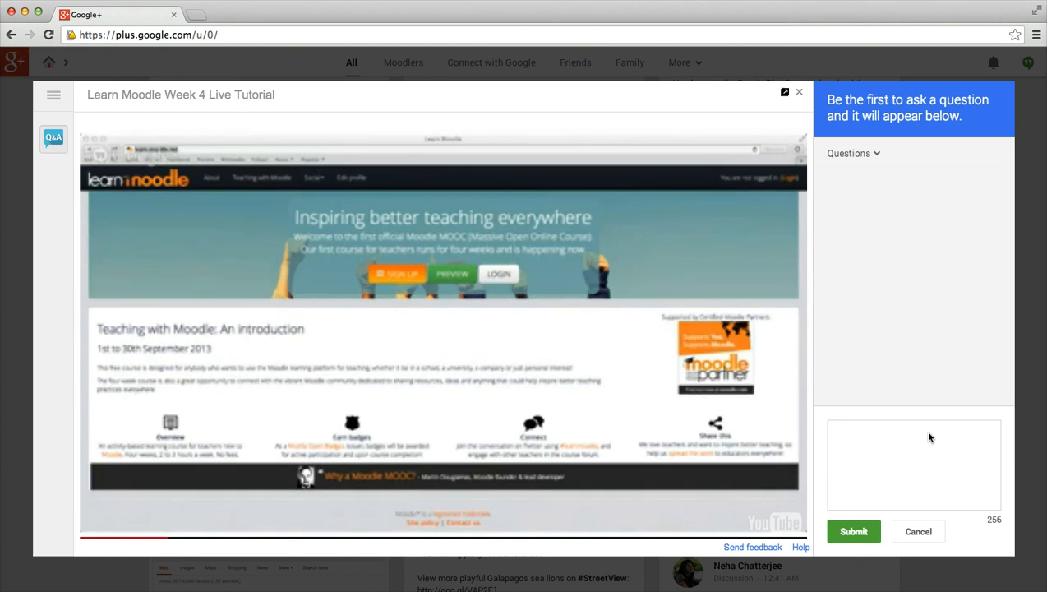
# Submit the question 'this is a question' to the tutorial's Q&A panel.
pyautogui.write('this is a qu')
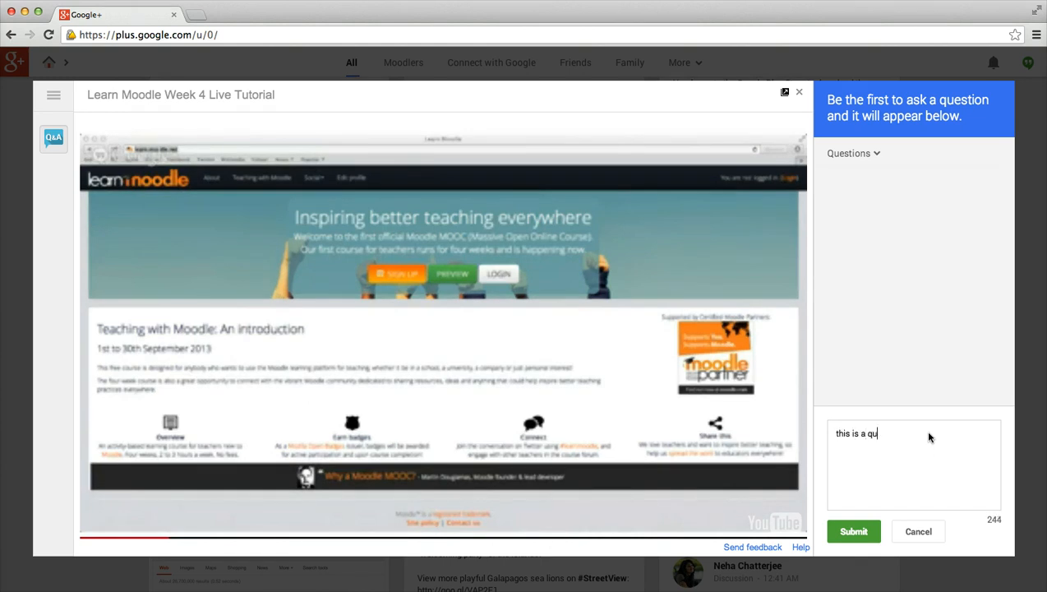
pyautogui.click(853, 531)
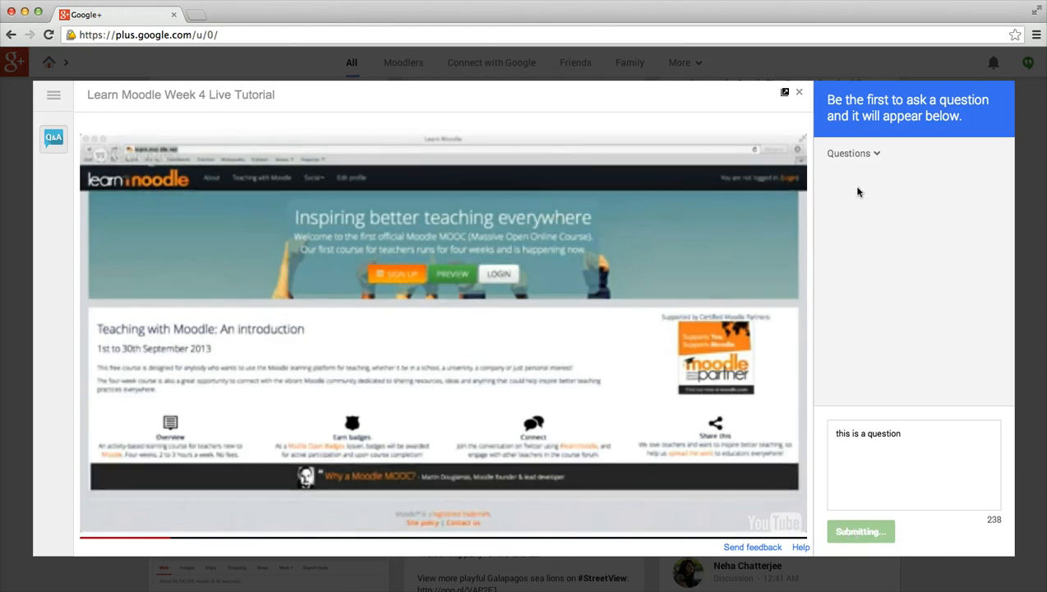
pyautogui.click(861, 531)
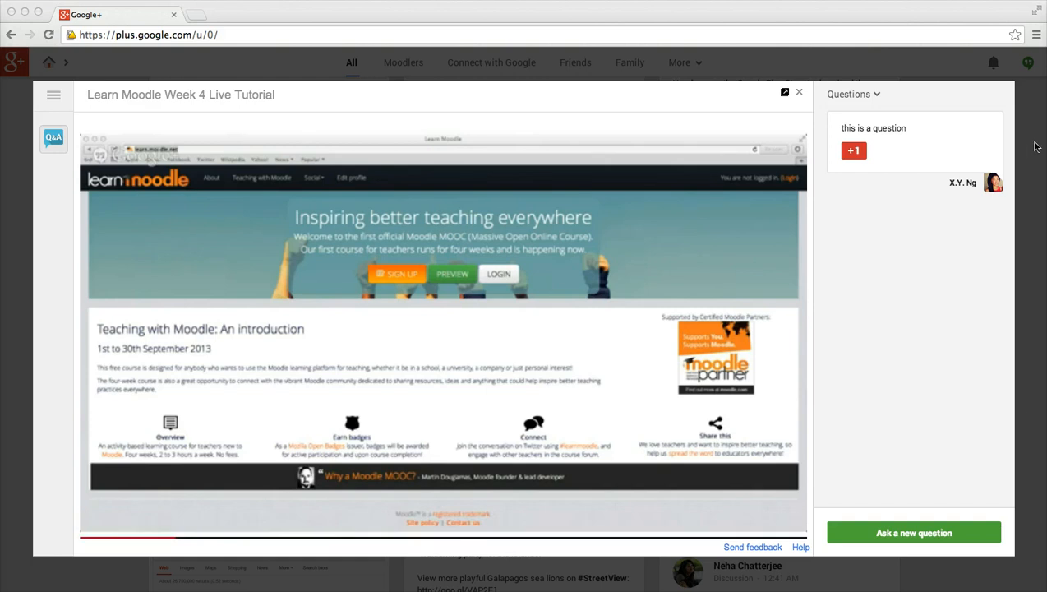
# Begin entering a new Moodle web address in the address bar.
pyautogui.click(266, 34)
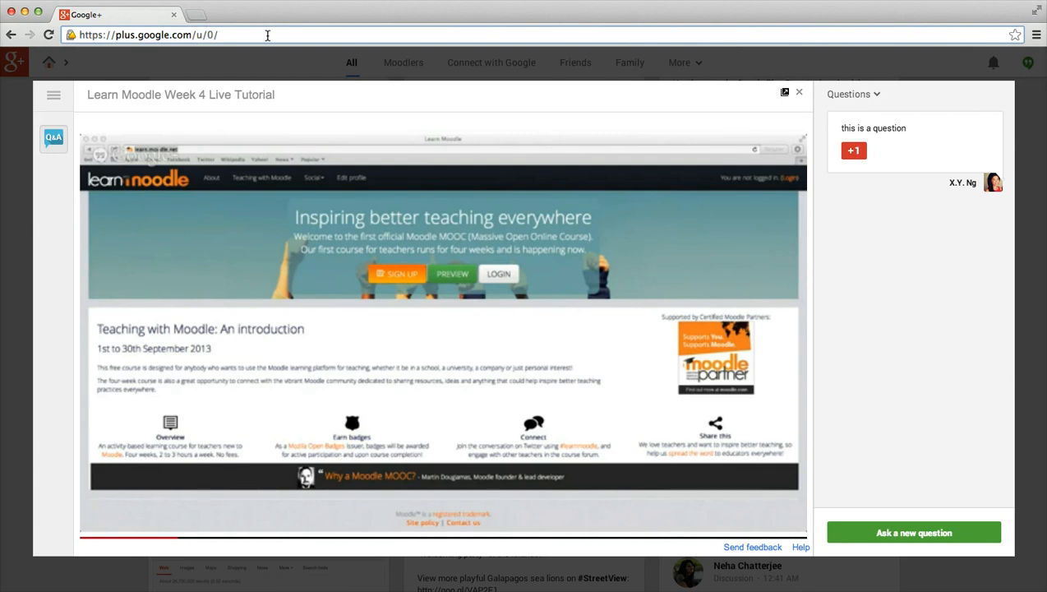
pyautogui.write('+mo')
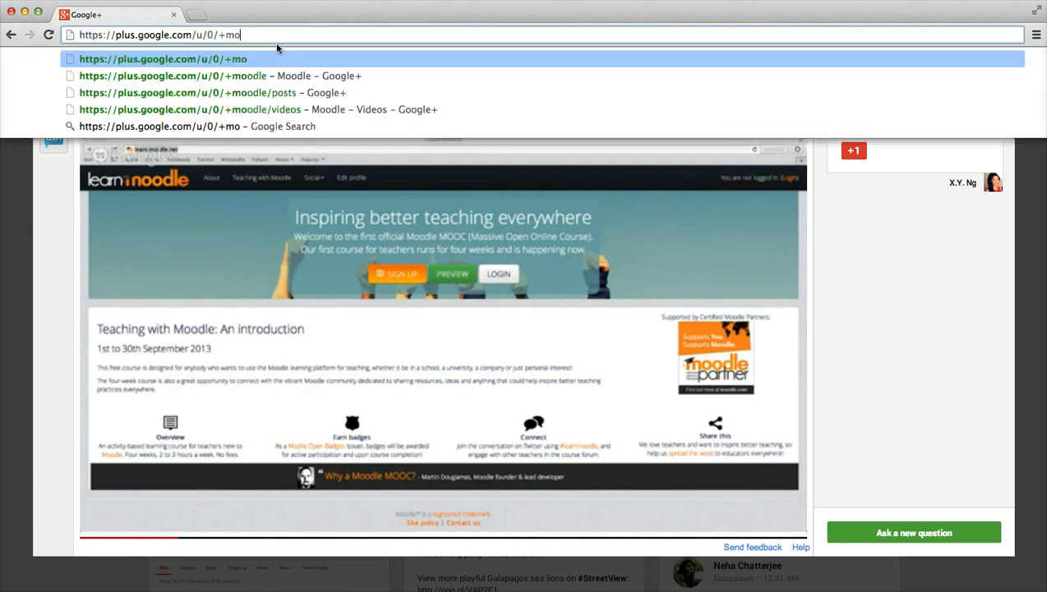